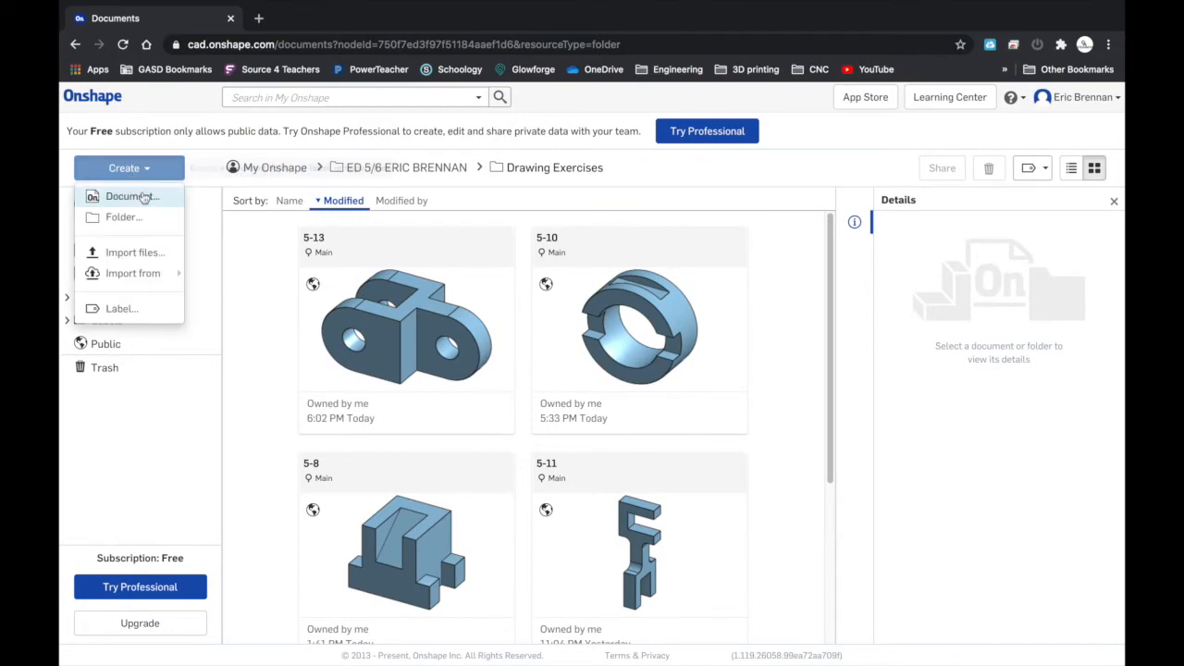
# Step: Create a new public Onshape document named 5-15
pyautogui.click(130, 196)
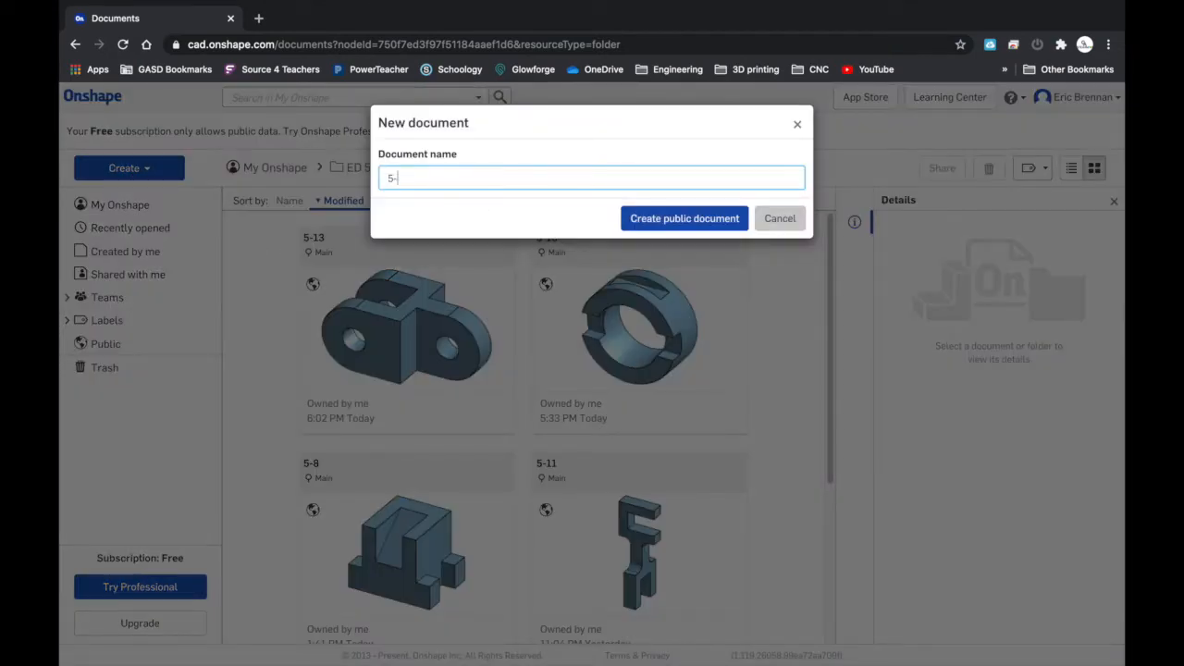
pyautogui.click(684, 218)
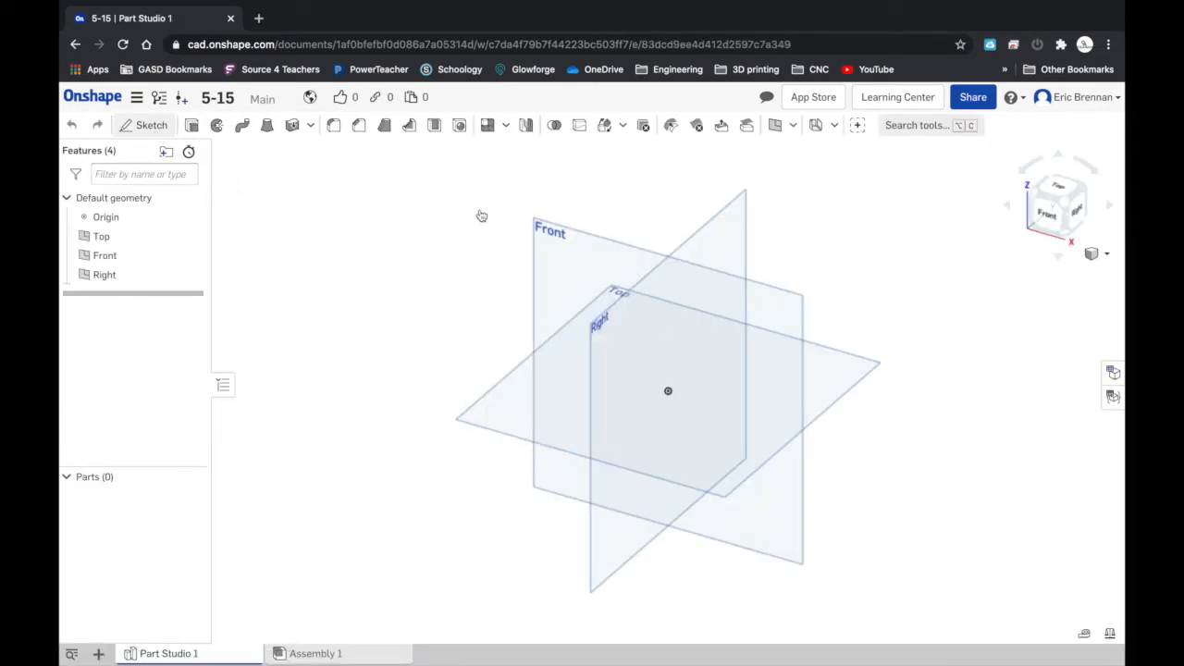
# Step: Sketch on the Front plane and draw a vertical and horizontal rectangle forming a plus
pyautogui.click(150, 125)
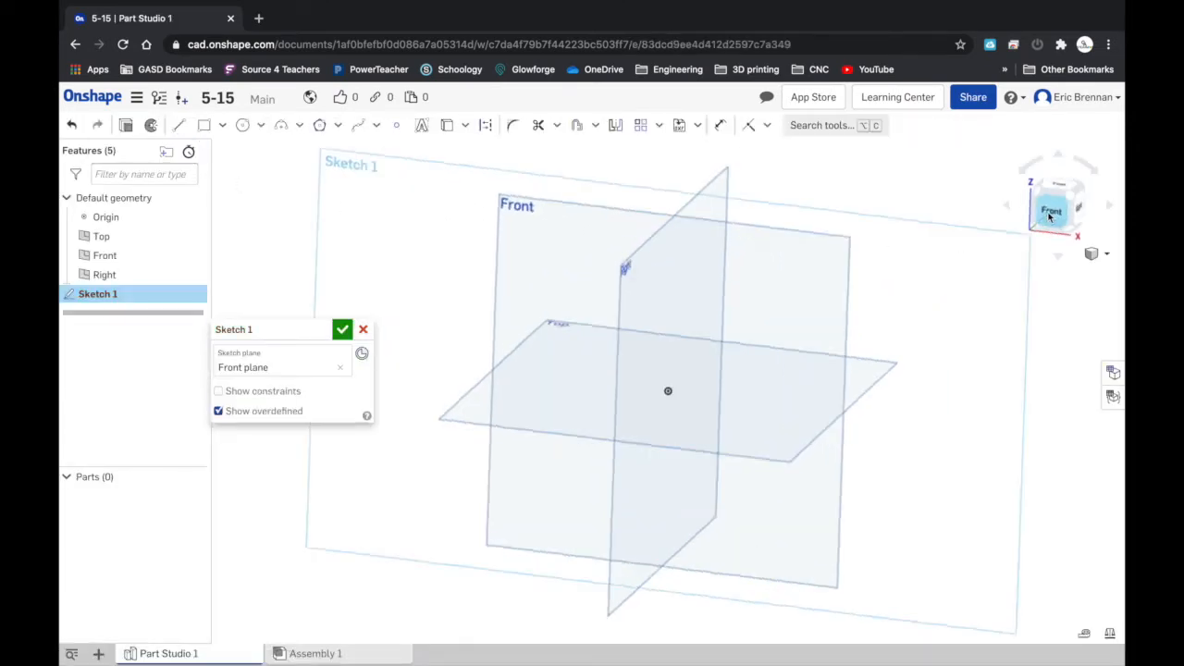
pyautogui.click(1050, 211)
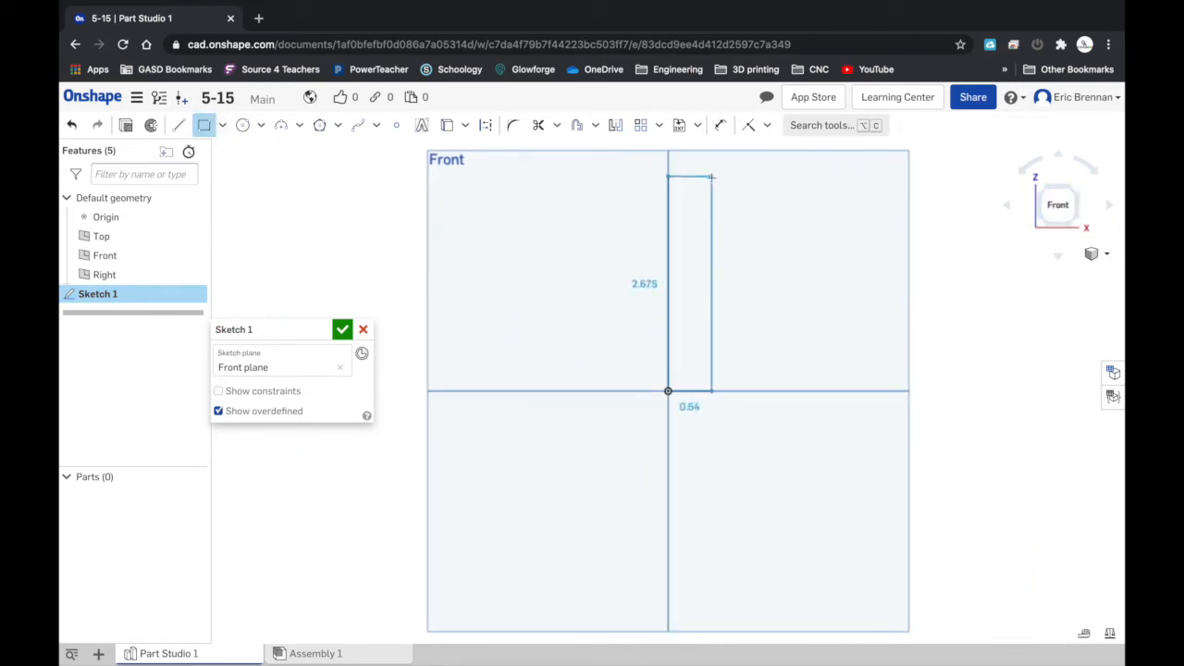
pyautogui.click(692, 278)
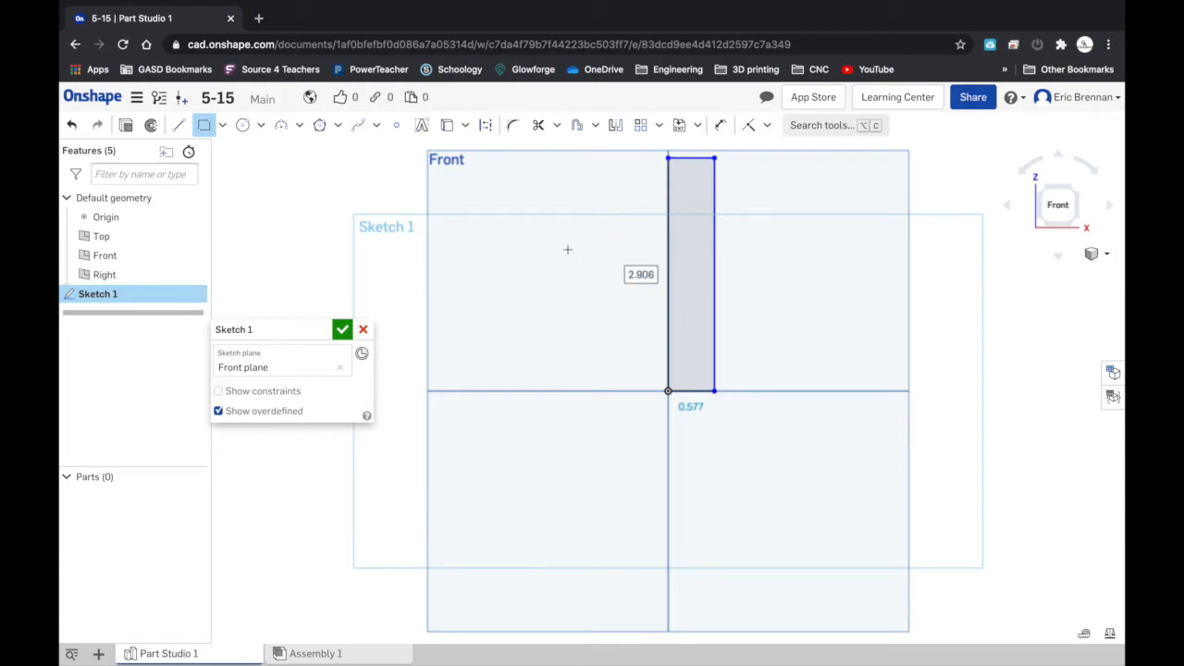
pyautogui.moveTo(567, 249); pyautogui.dragTo(818, 285)
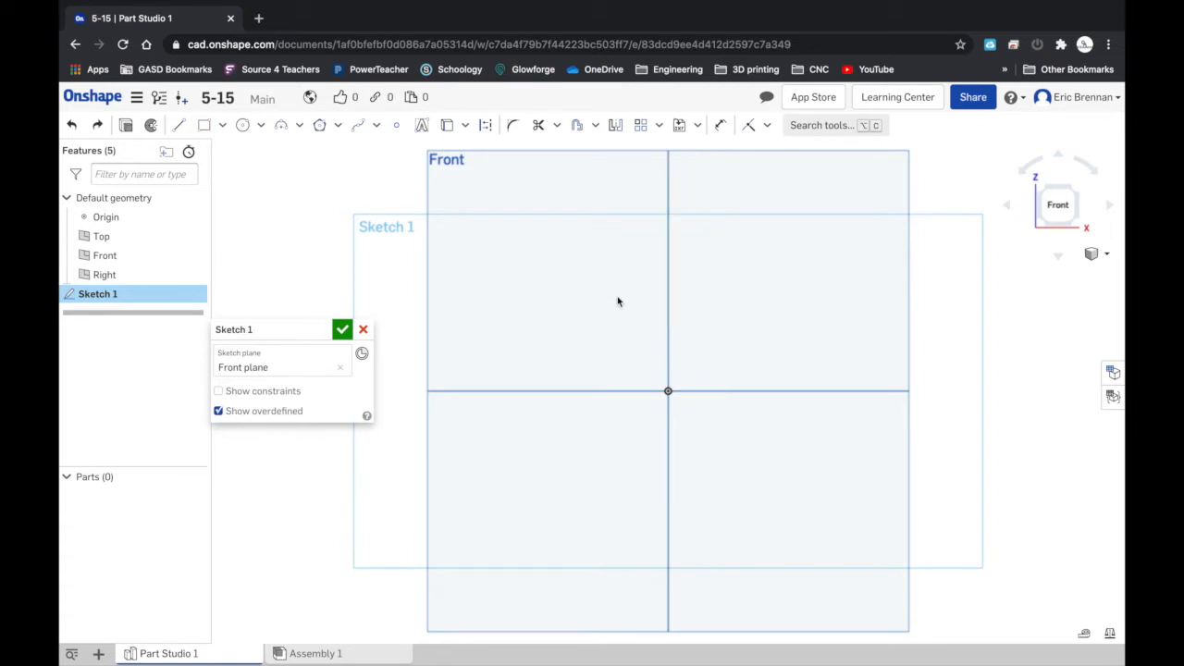
pyautogui.click(221, 125)
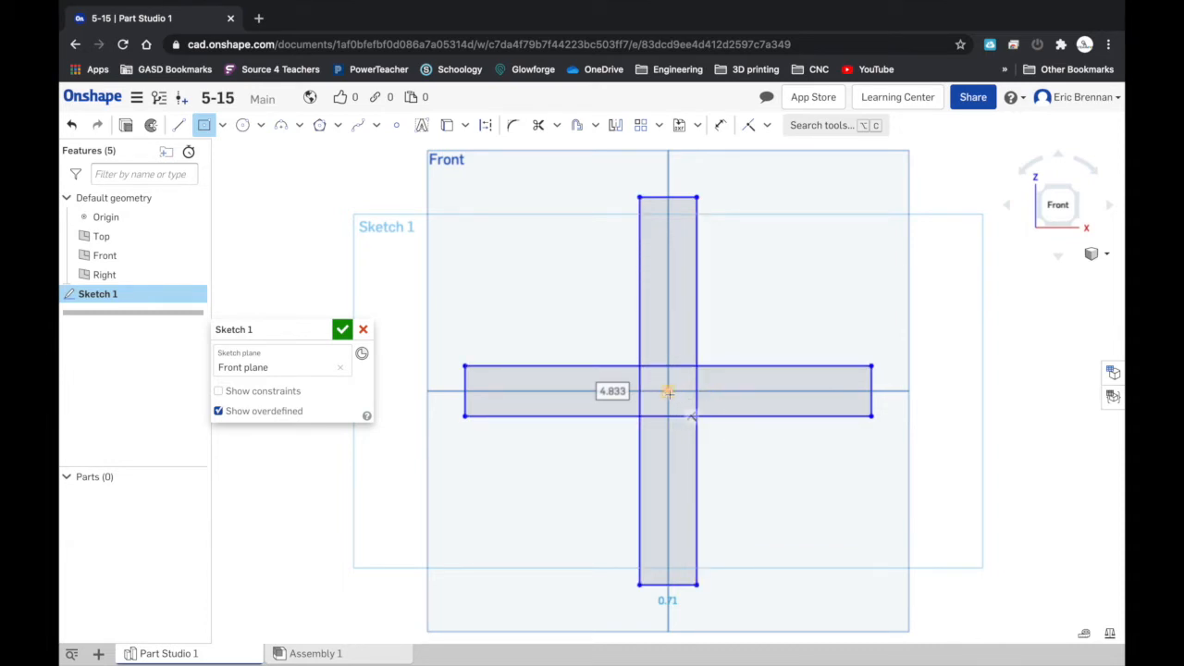
# Step: Dimension the plus: 3 wide, 2.25 tall, 0.5 bar widths, 0.25 end offsets
pyautogui.click(222, 125)
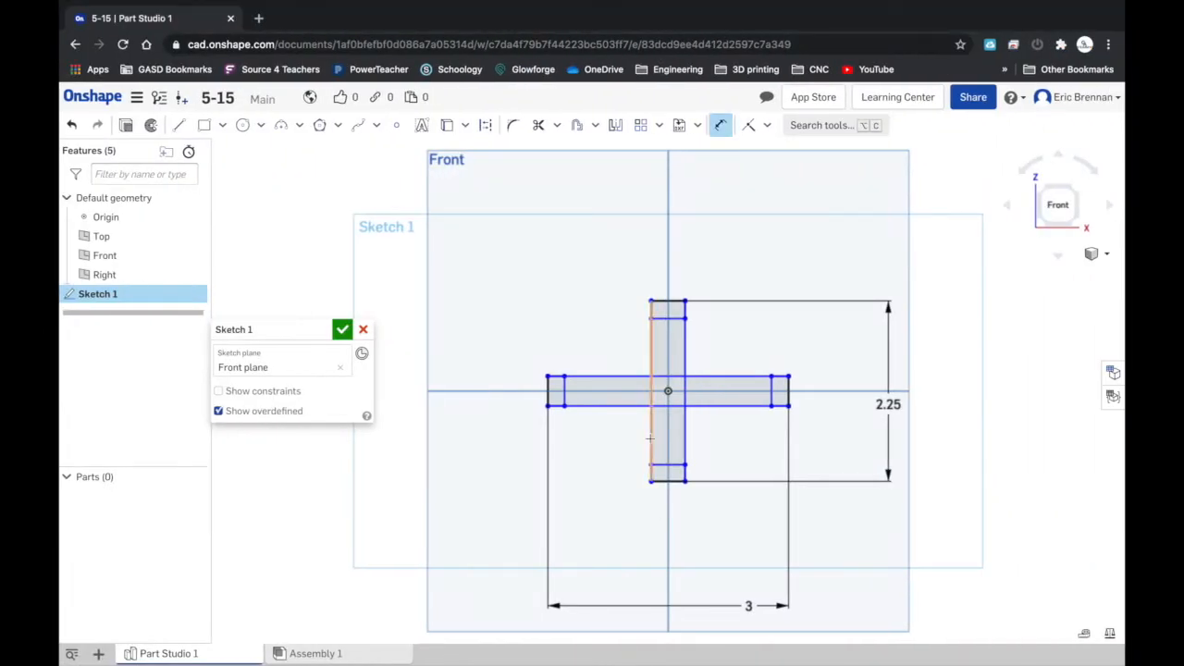
pyautogui.click(668, 439)
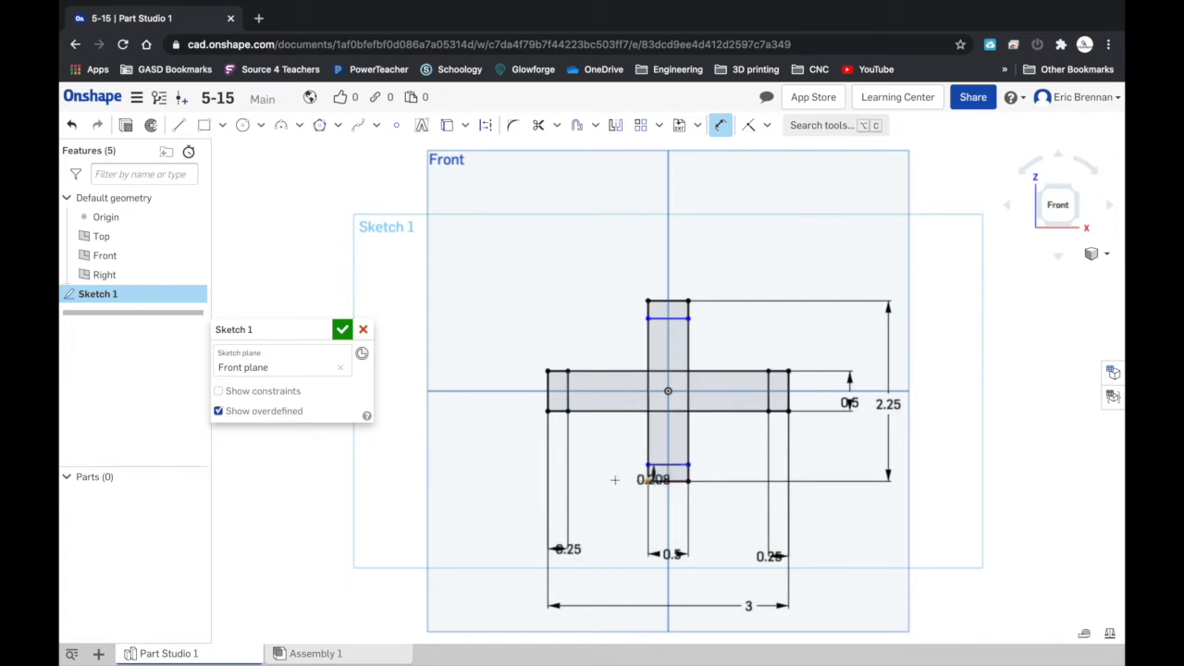
pyautogui.doubleClick(653, 478)
pyautogui.write('0.25')
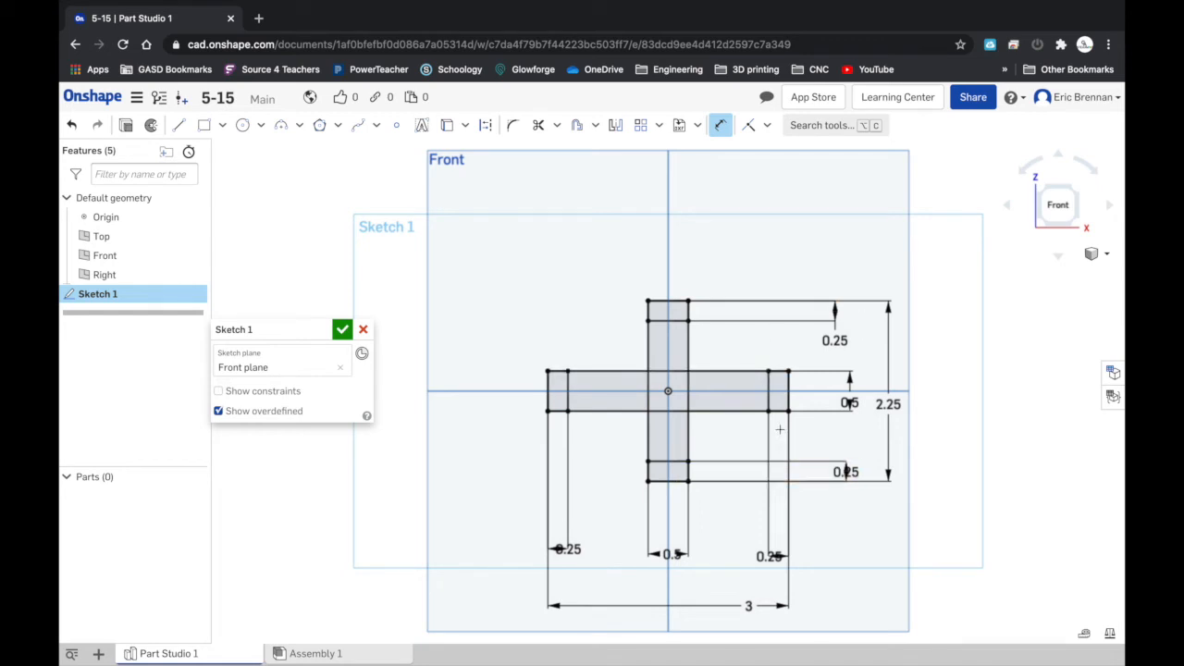
pyautogui.moveTo(396, 402)
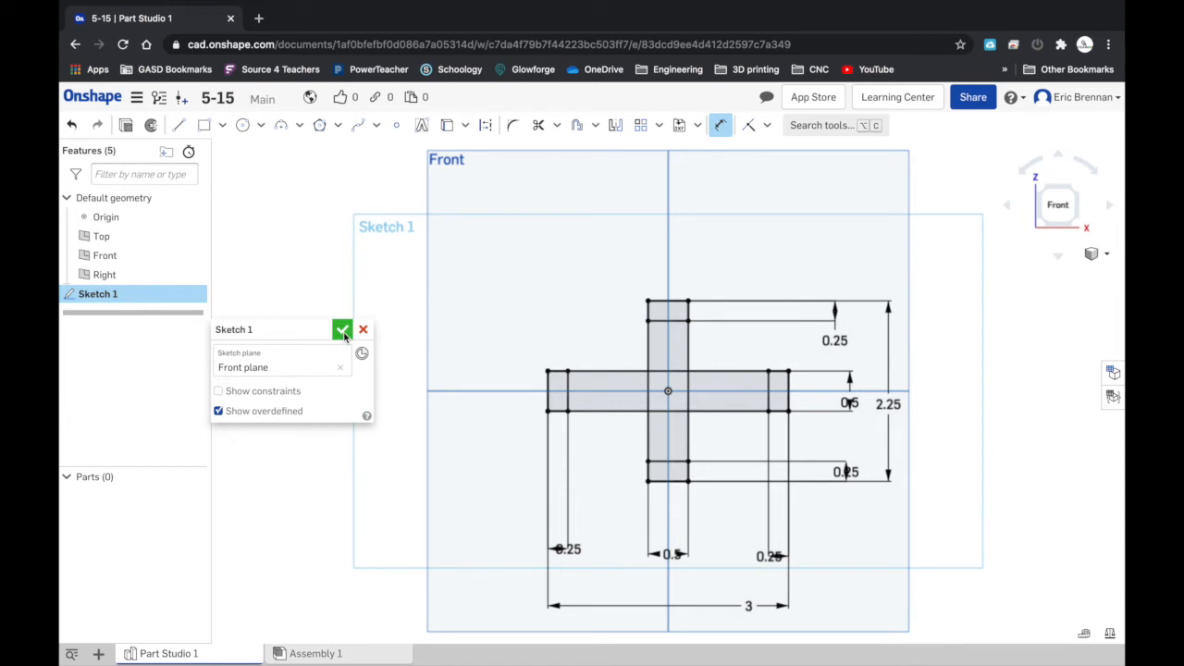
# Step: Close the sketch, hide the Front plane, and extrude the plus symmetrically 1.75 in
pyautogui.click(342, 330)
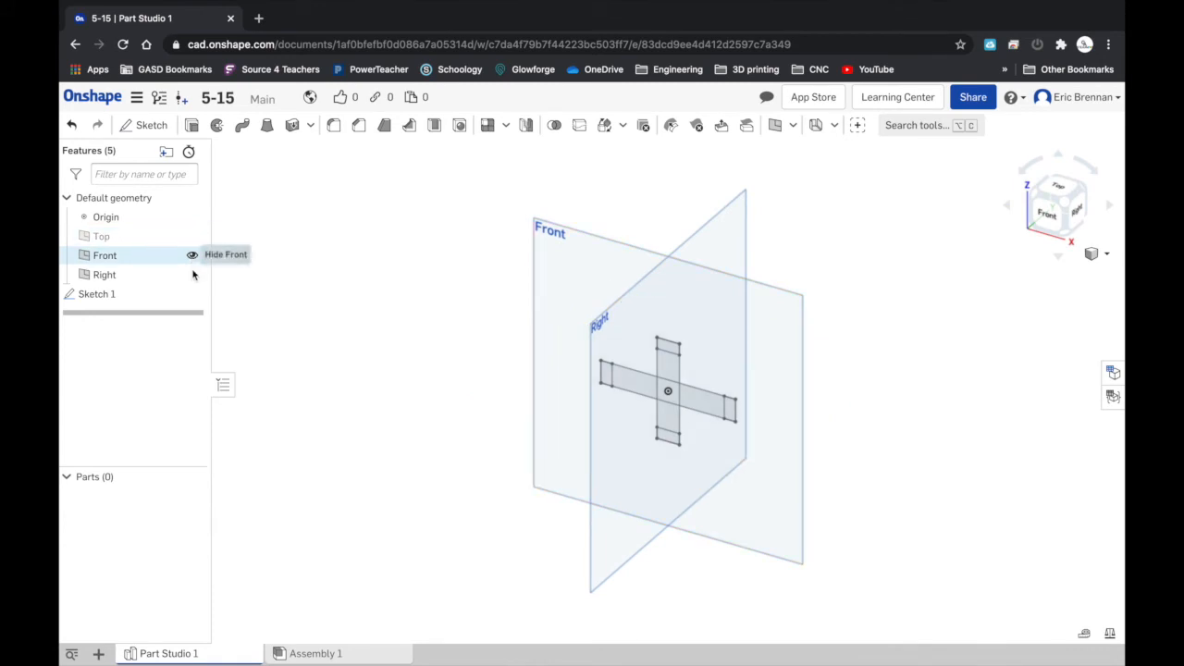
pyautogui.click(193, 254)
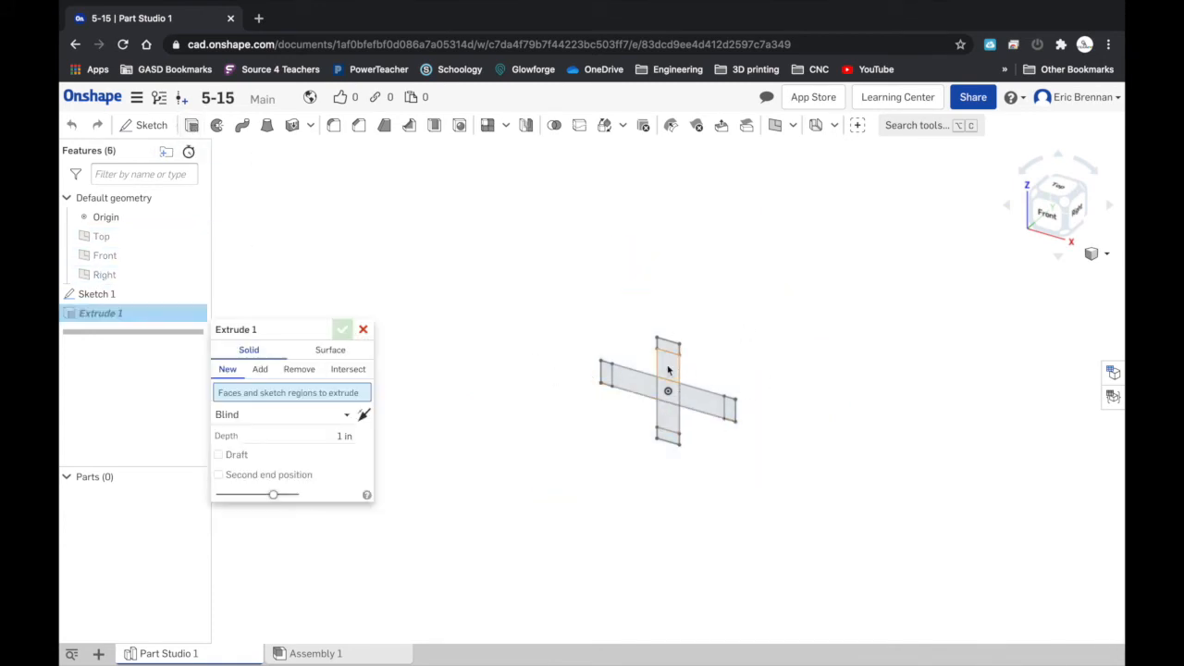
pyautogui.click(668, 356)
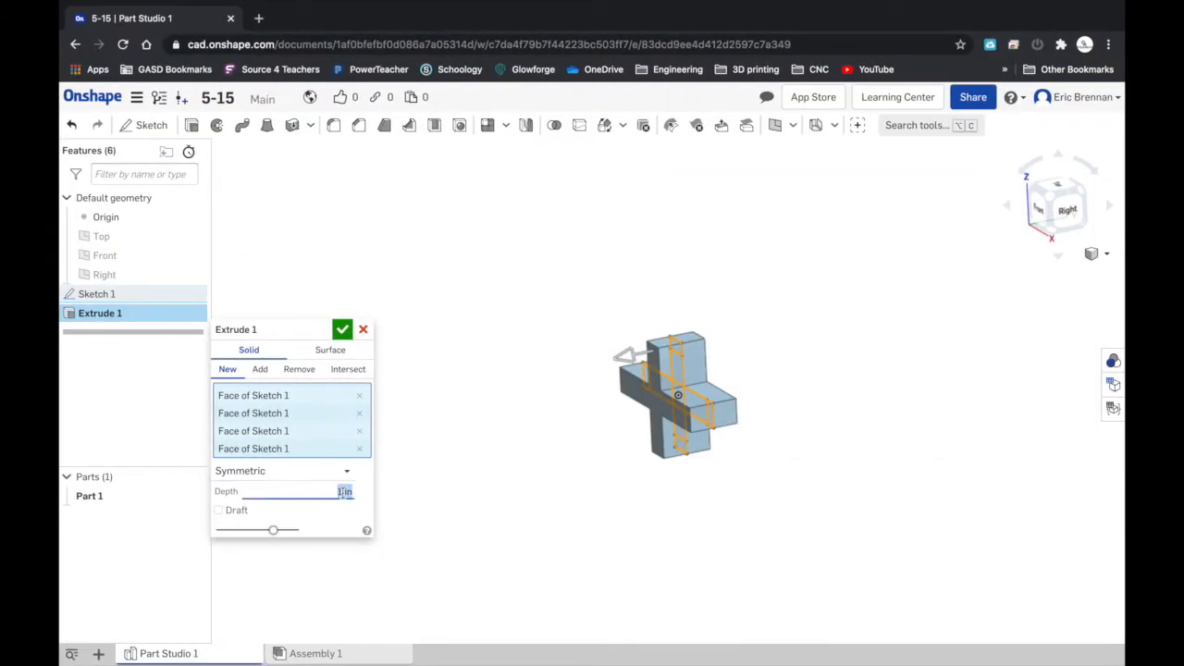
pyautogui.write('1.75 in')
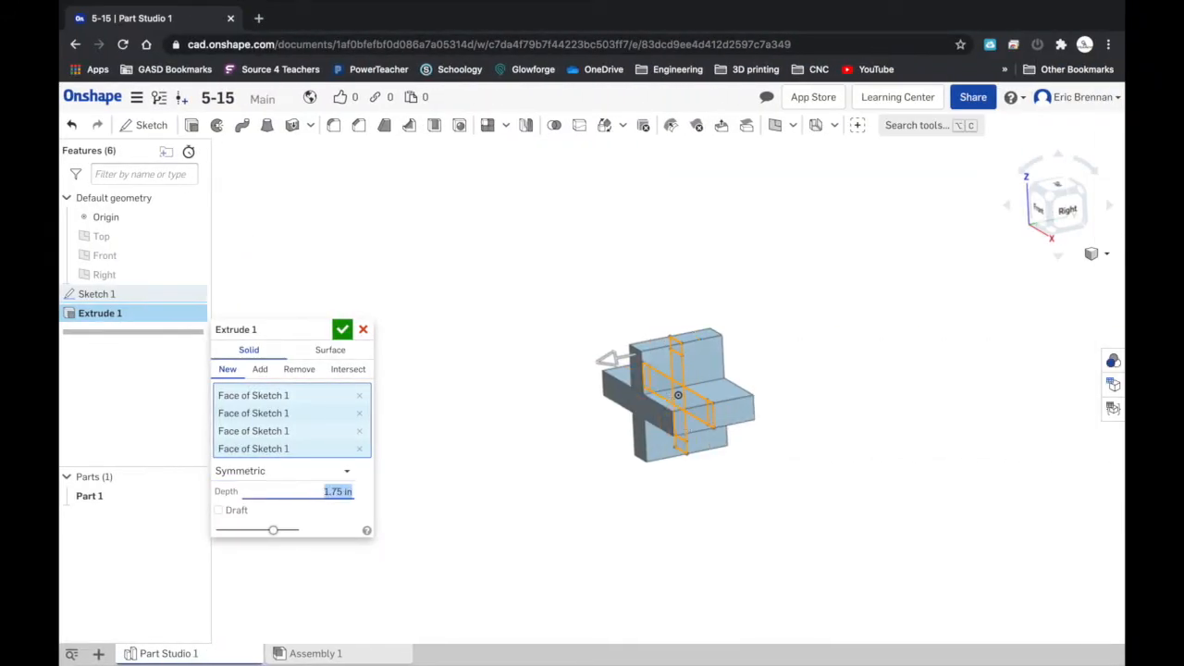
pyautogui.click(343, 329)
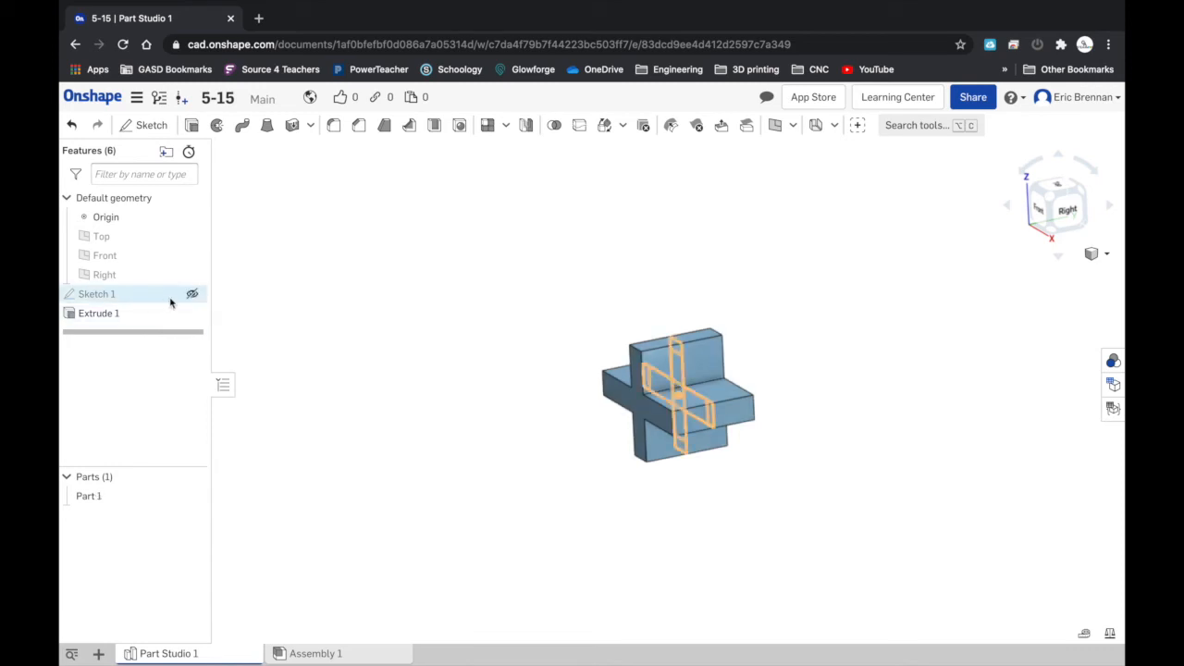
# Step: Show Sketch 1 and start a symmetric 1.25 in Add extrude on Part 1
pyautogui.click(192, 294)
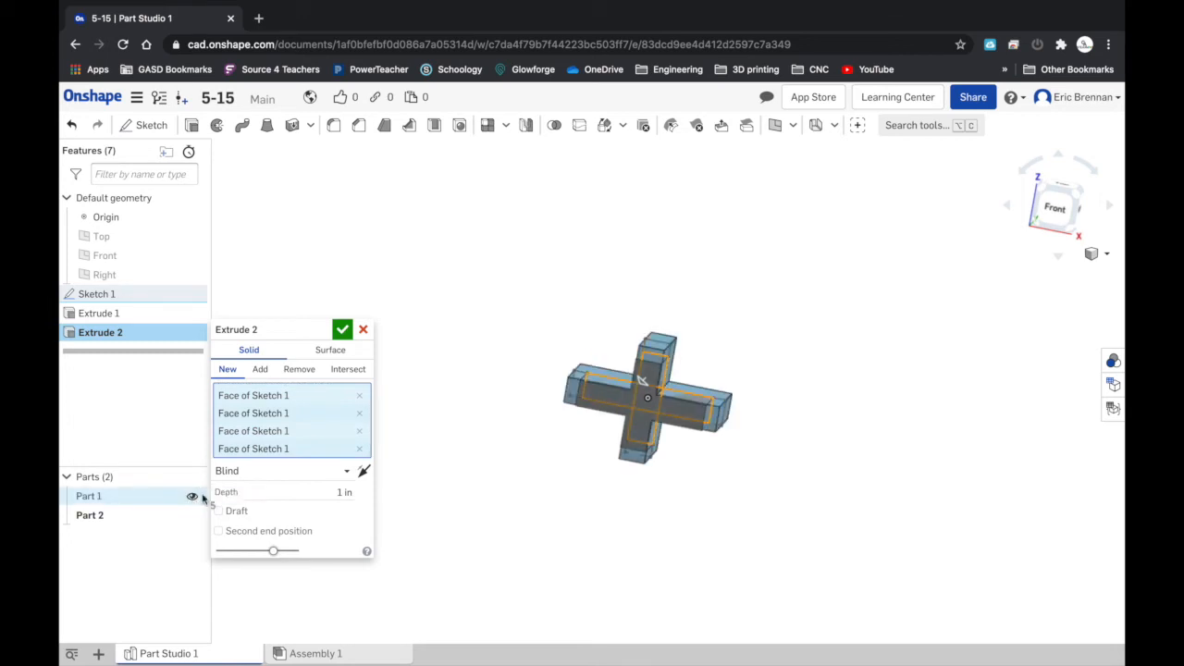
pyautogui.click(282, 471)
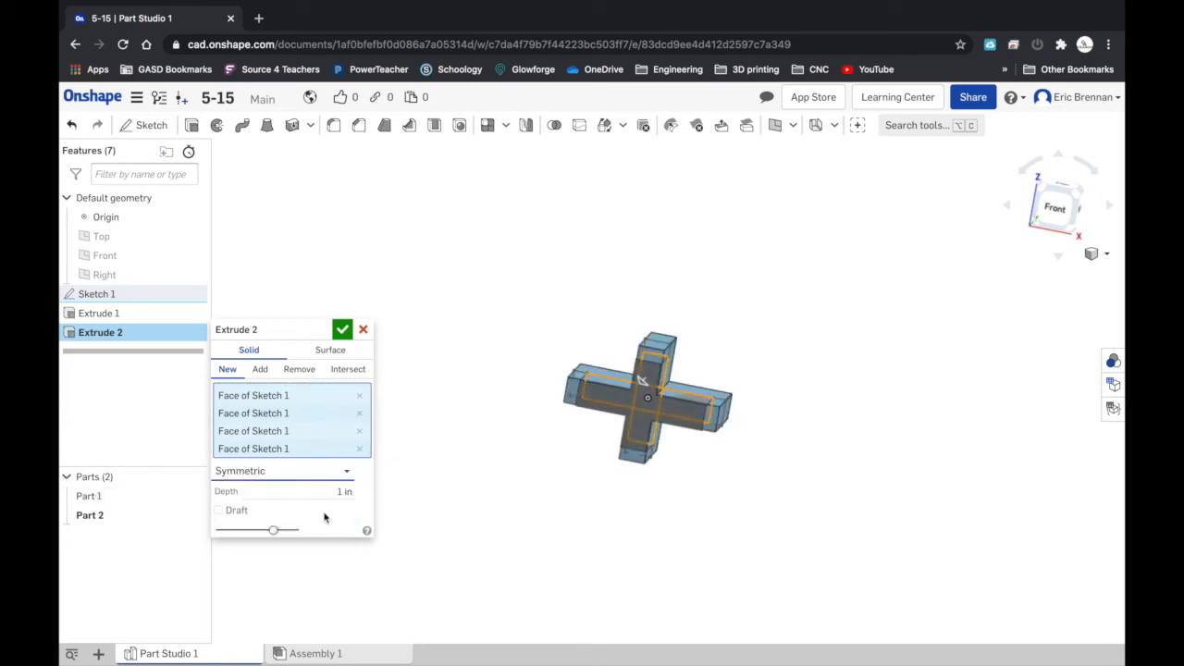
pyautogui.click(260, 368)
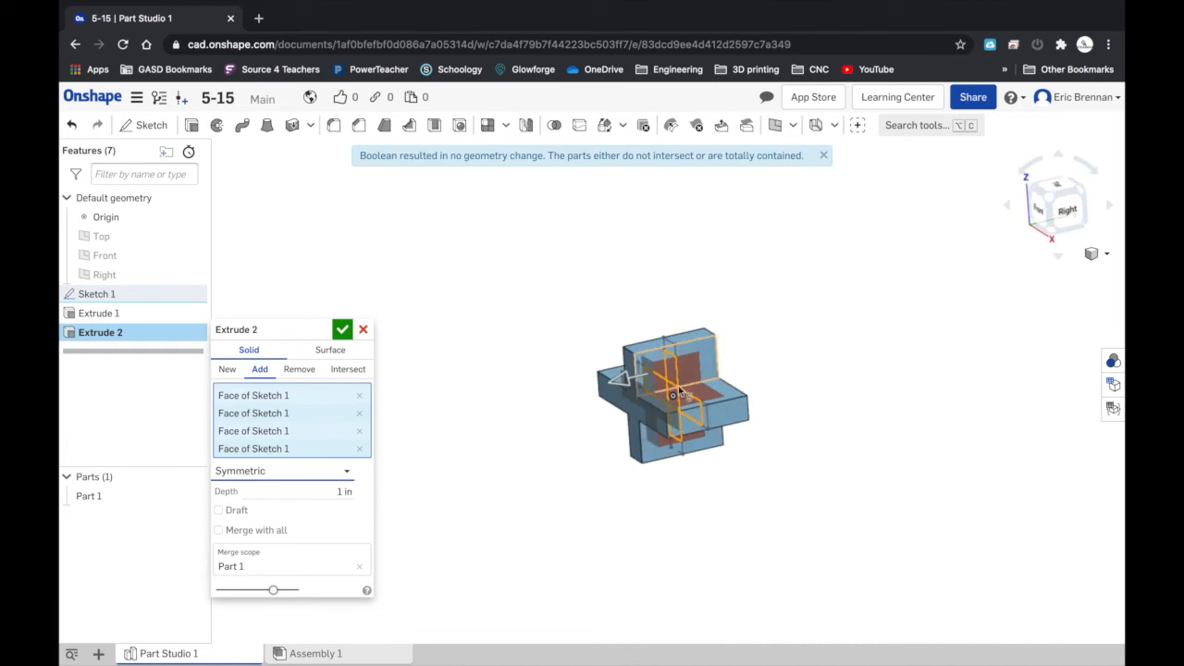
pyautogui.moveTo(453, 452)
pyautogui.write('1.25')
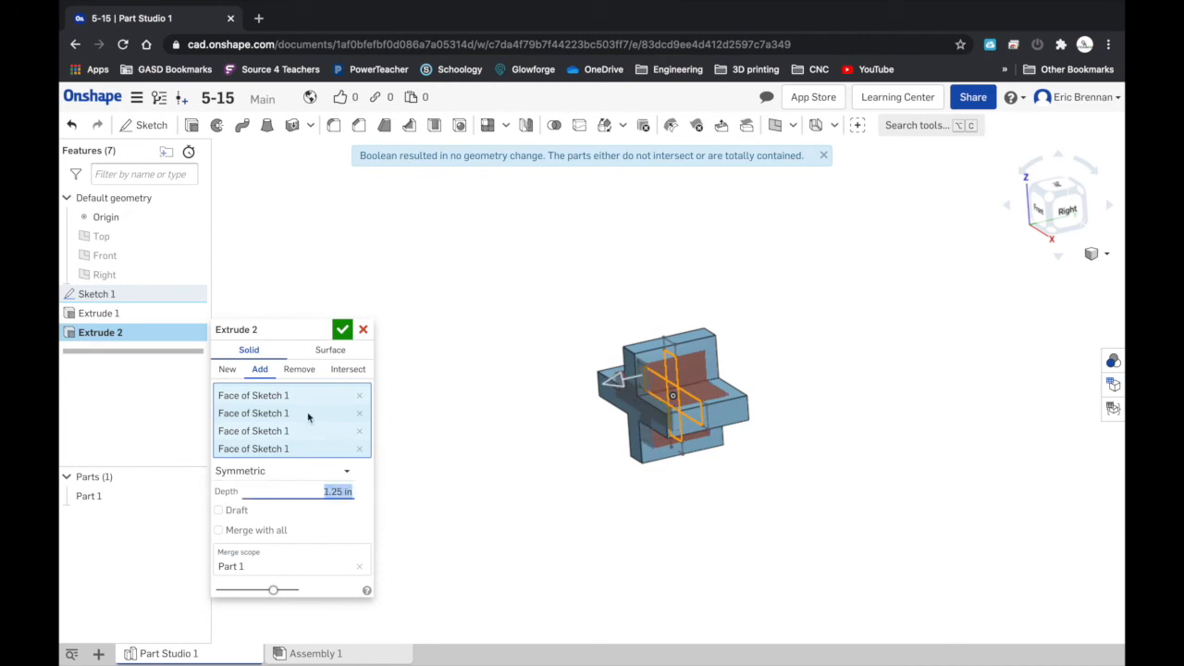
# Step: Switch Extrude 2 from Add to Remove and confirm the hollowing cut
pyautogui.click(343, 329)
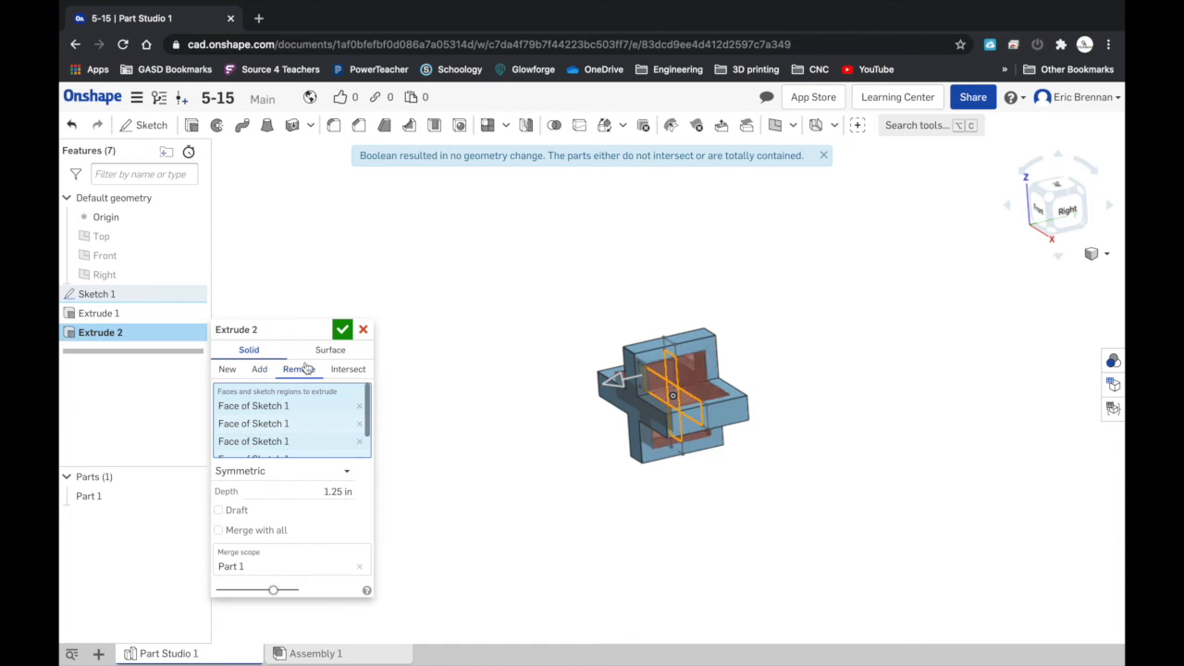
pyautogui.click(823, 155)
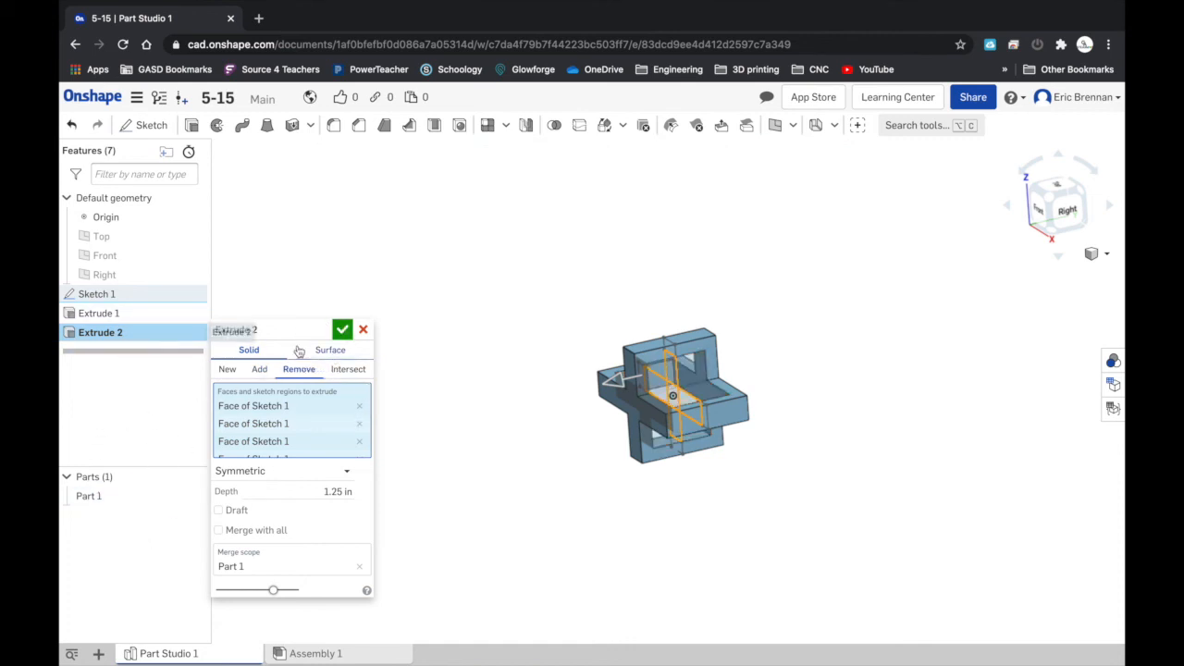
pyautogui.click(342, 329)
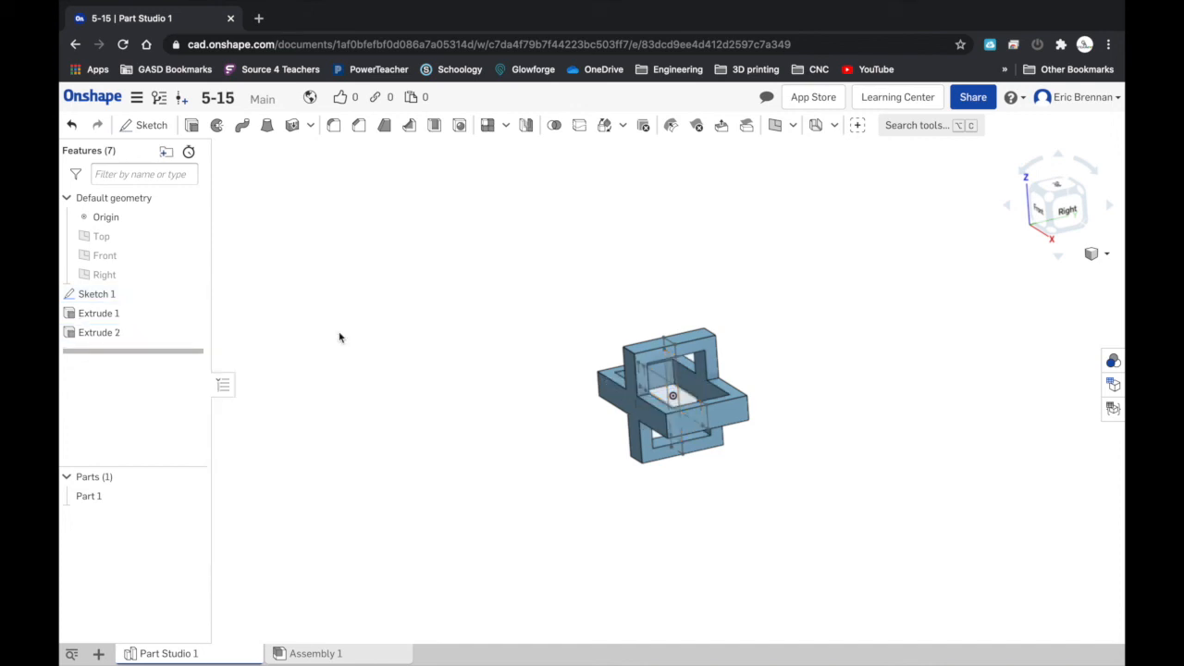
pyautogui.moveTo(97, 293)
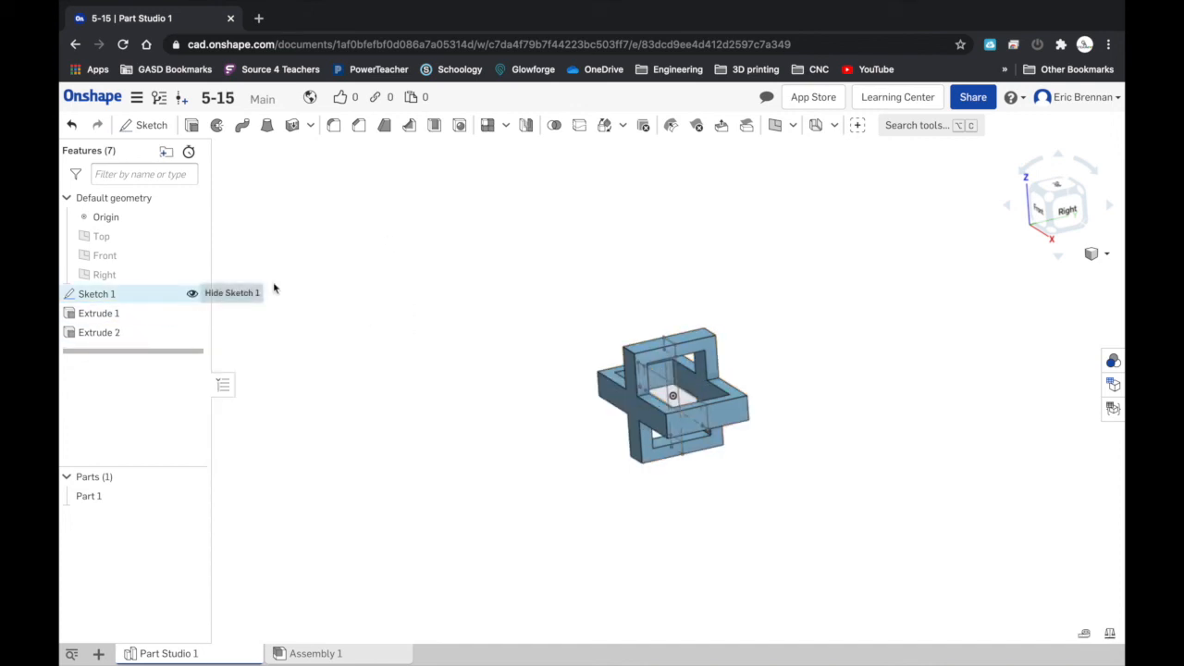